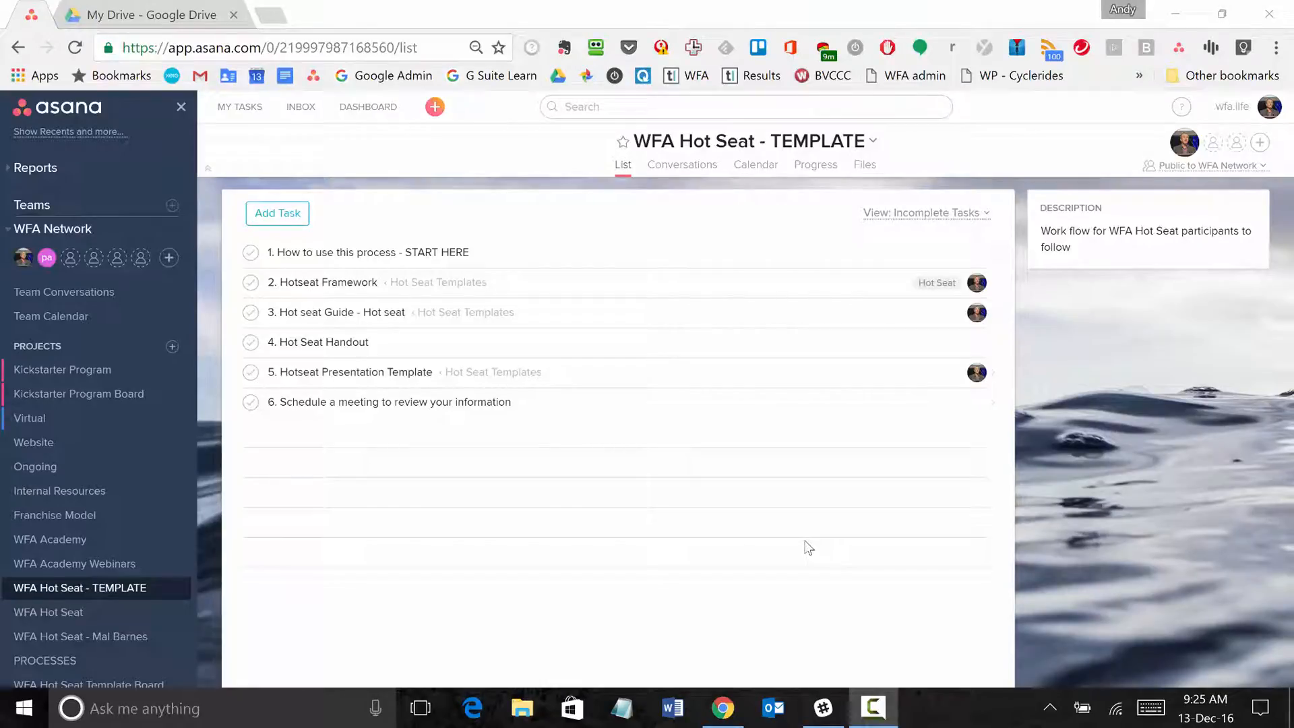
mouse_move(704, 514)
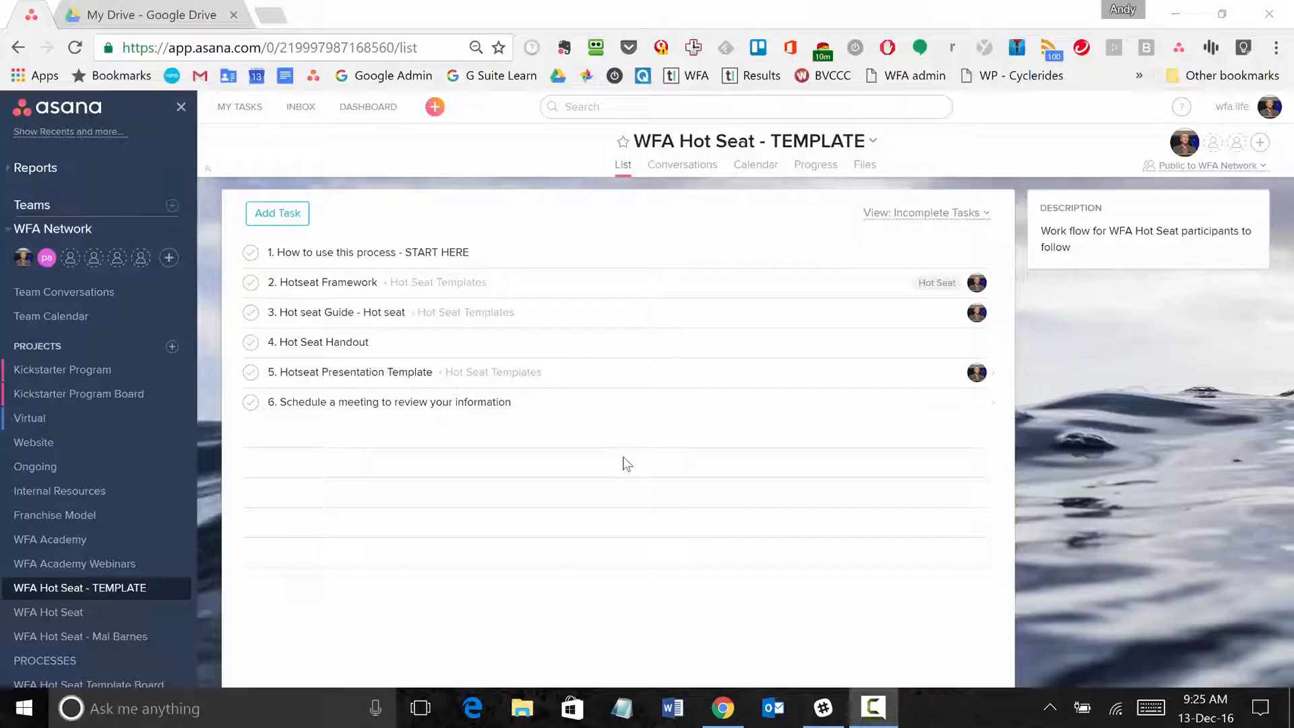
mouse_move(669, 468)
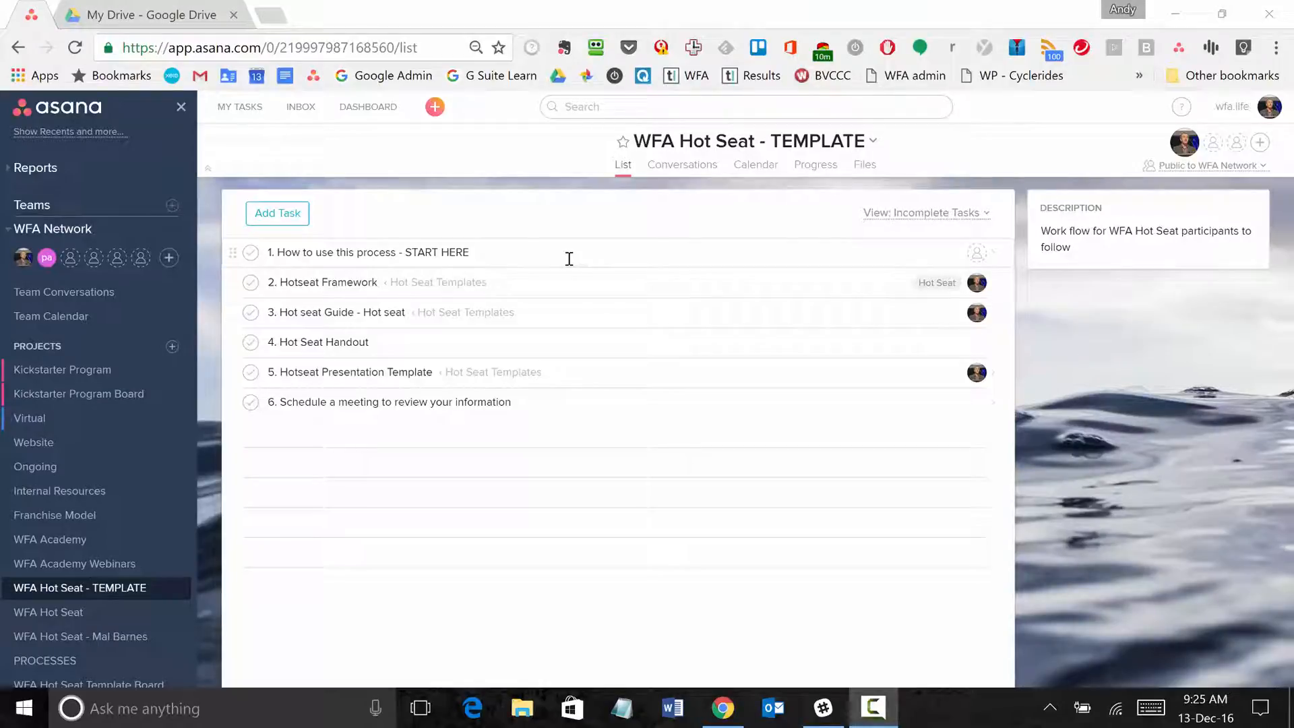
mouse_move(337, 465)
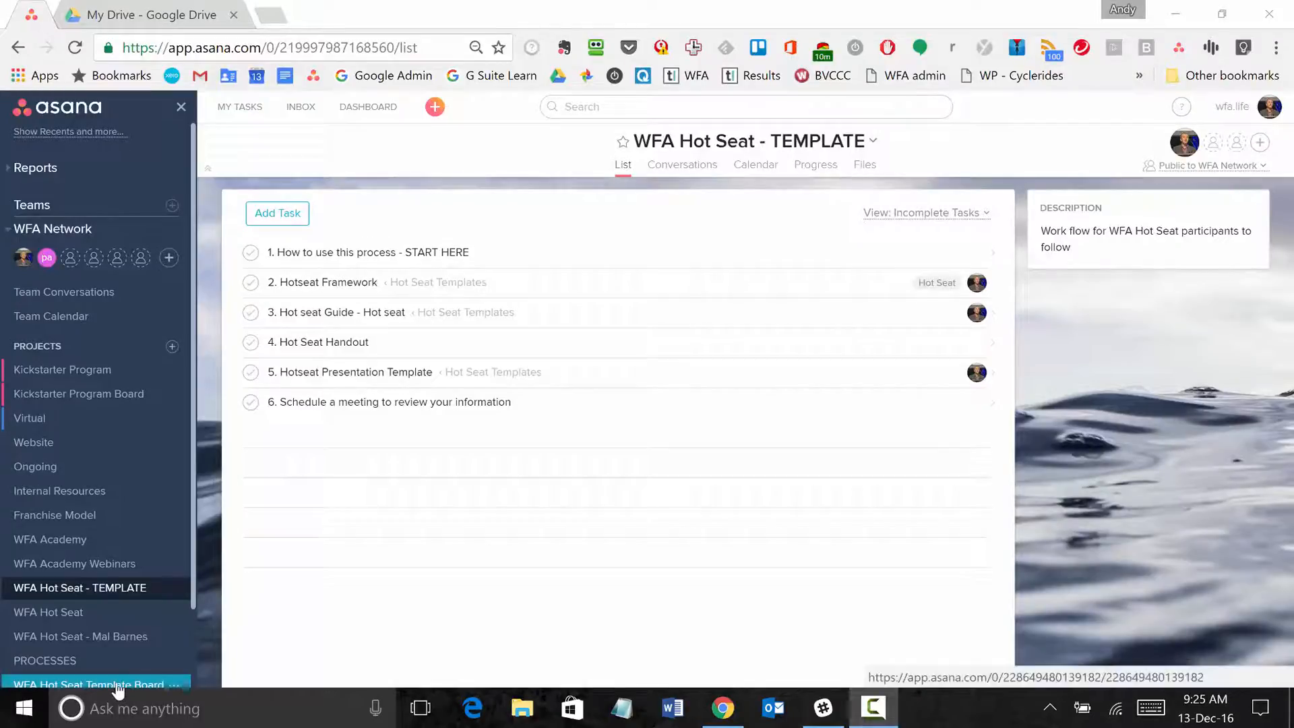
mouse_move(90, 683)
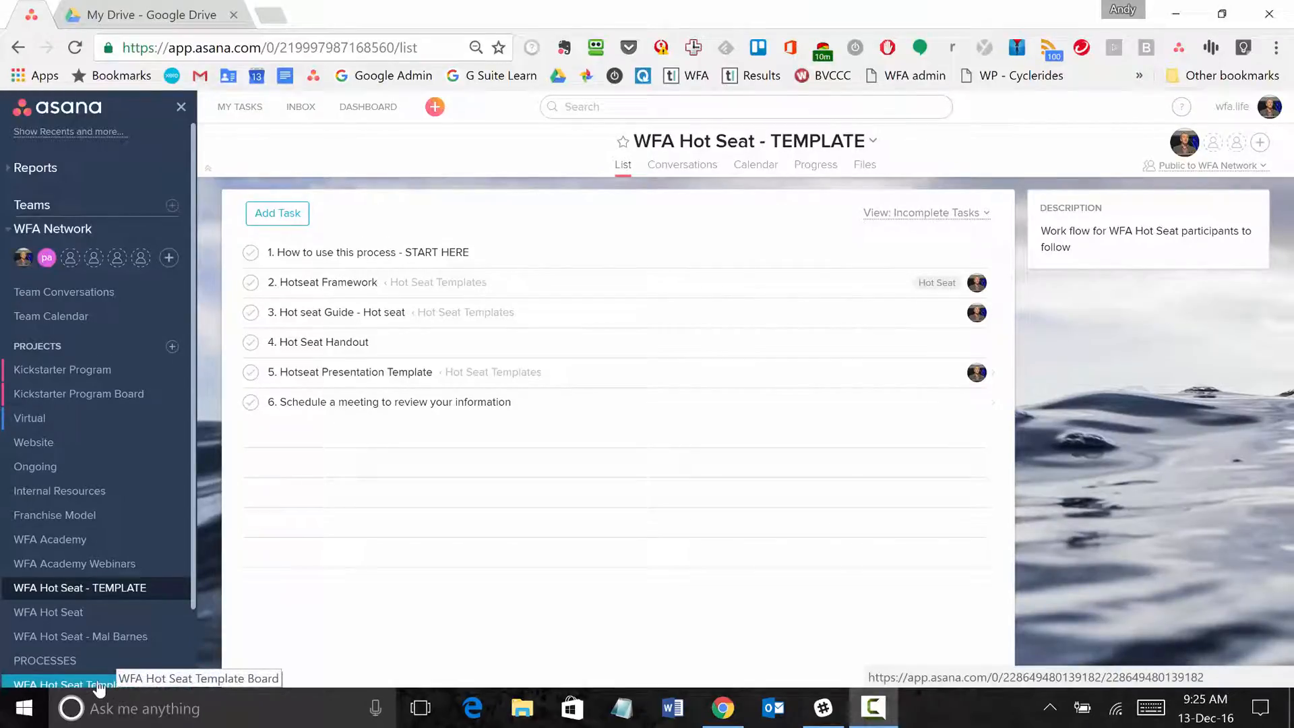
Open the WFA Hot Seat Template Board project from the sidebar
left_click(64, 685)
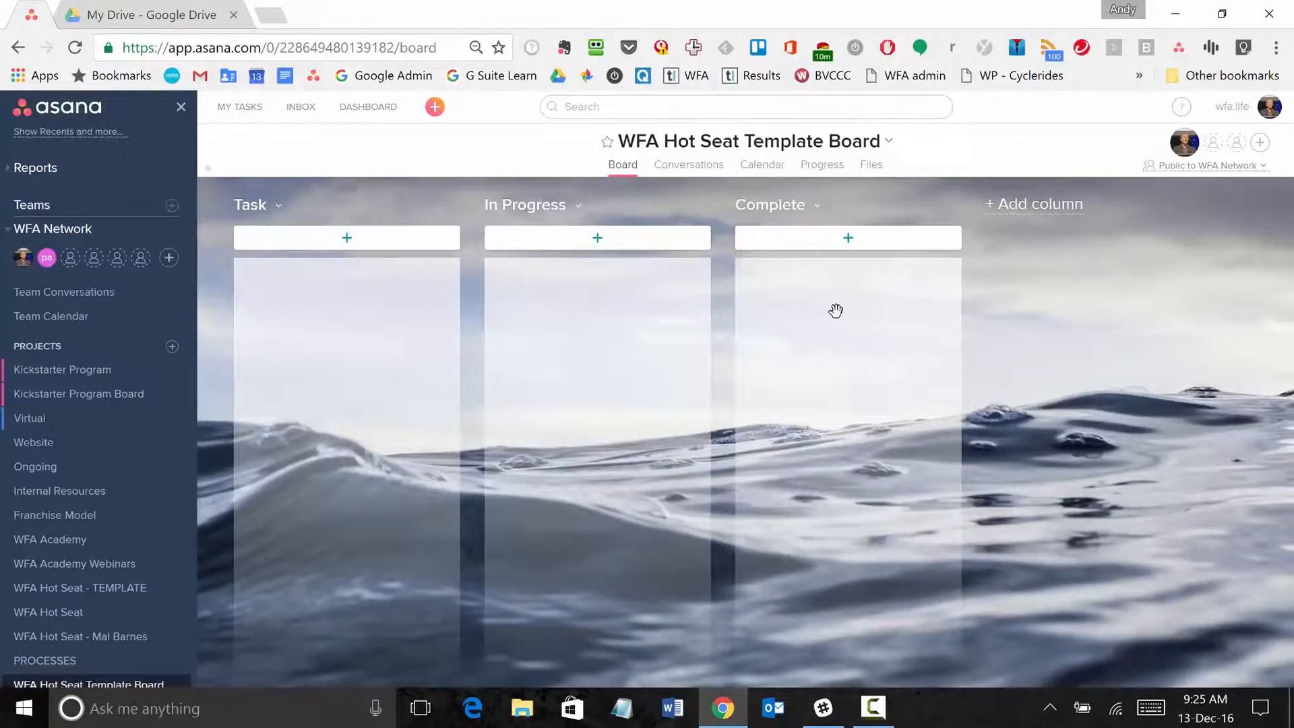
mouse_move(313, 321)
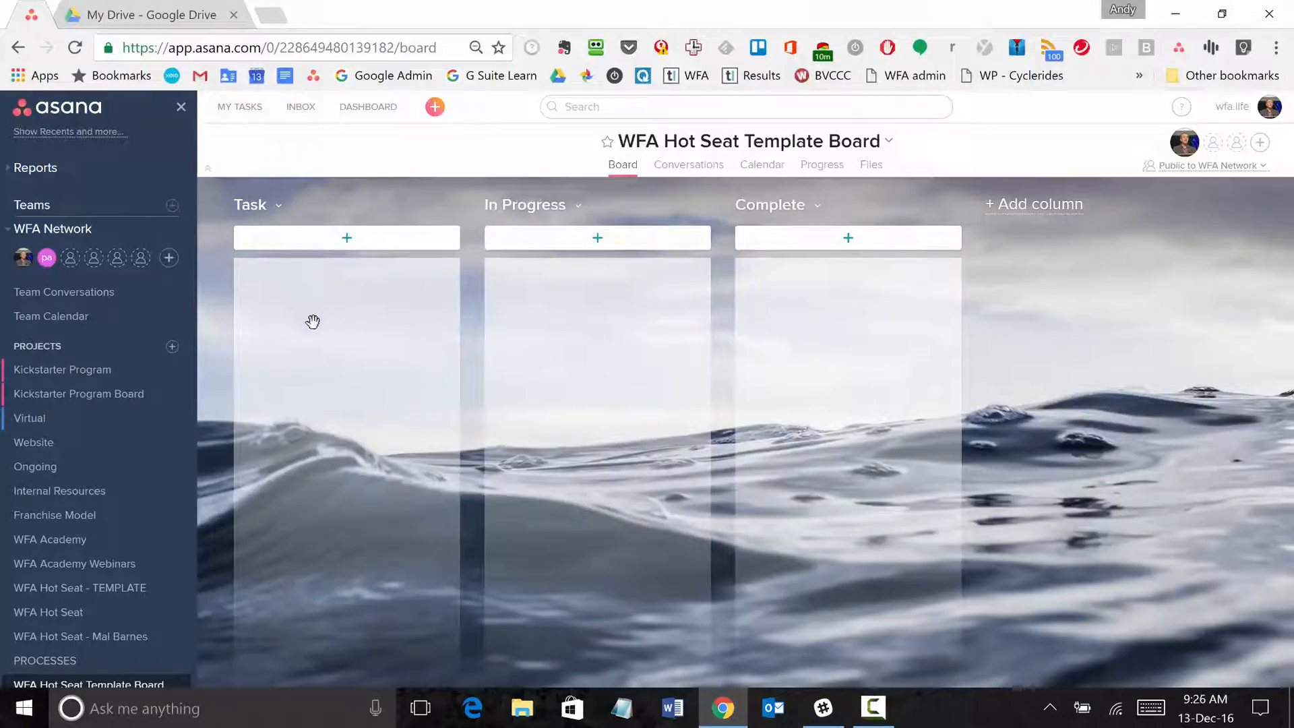
mouse_move(727, 356)
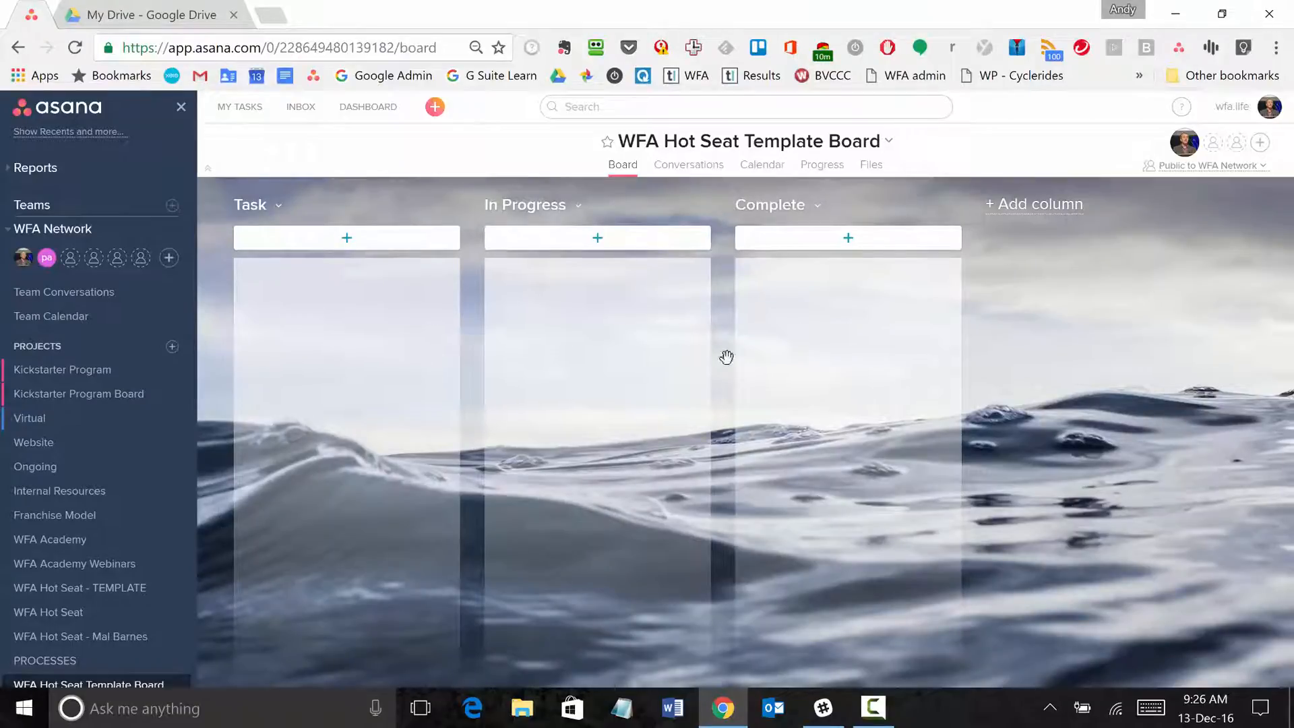
mouse_move(80, 587)
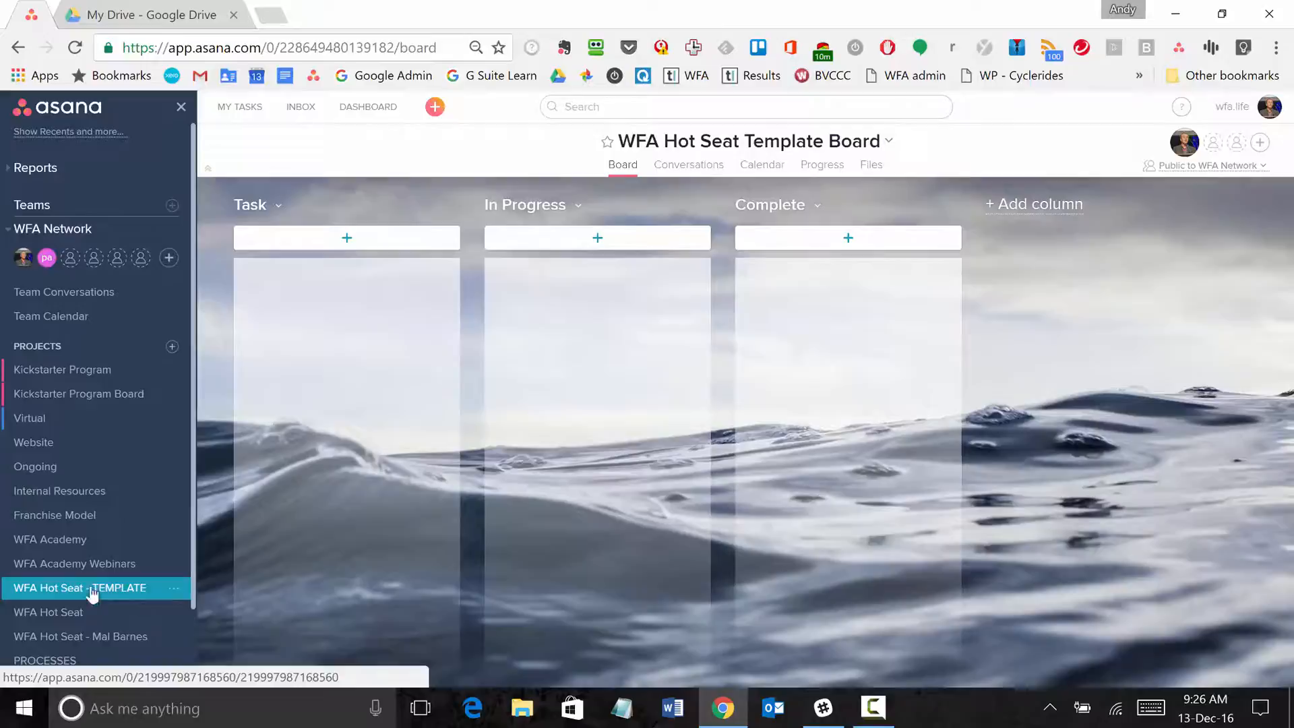
From the WFA Hot Seat - TEMPLATE list, add the Hotseat Framework task to the WFA Hot Seat Template Board project
left_click(80, 588)
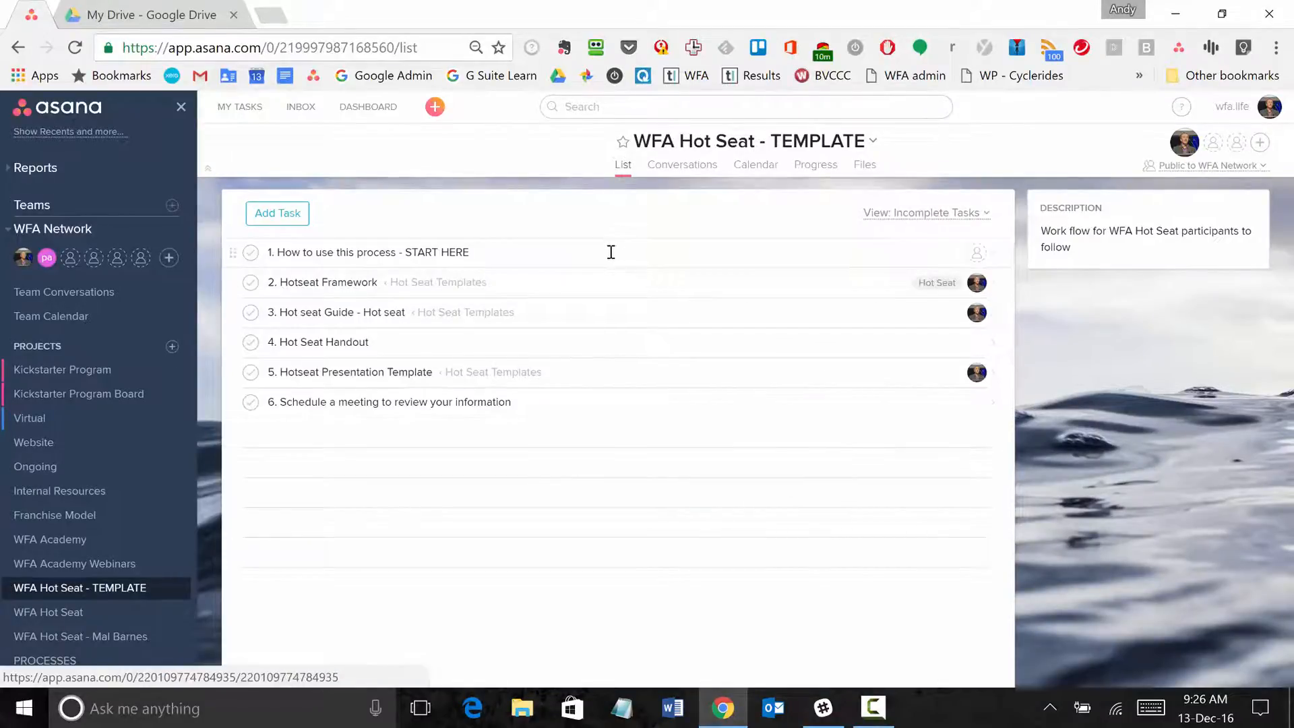
left_click(367, 252)
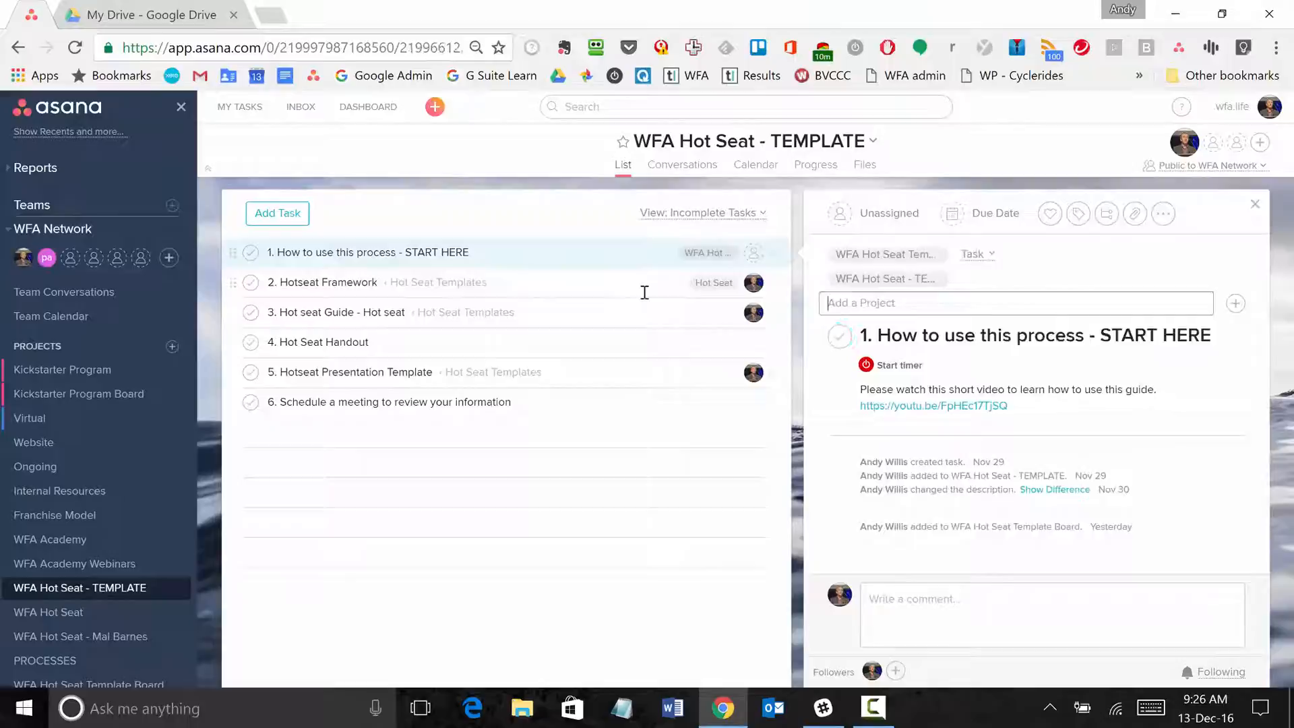
left_click(326, 281)
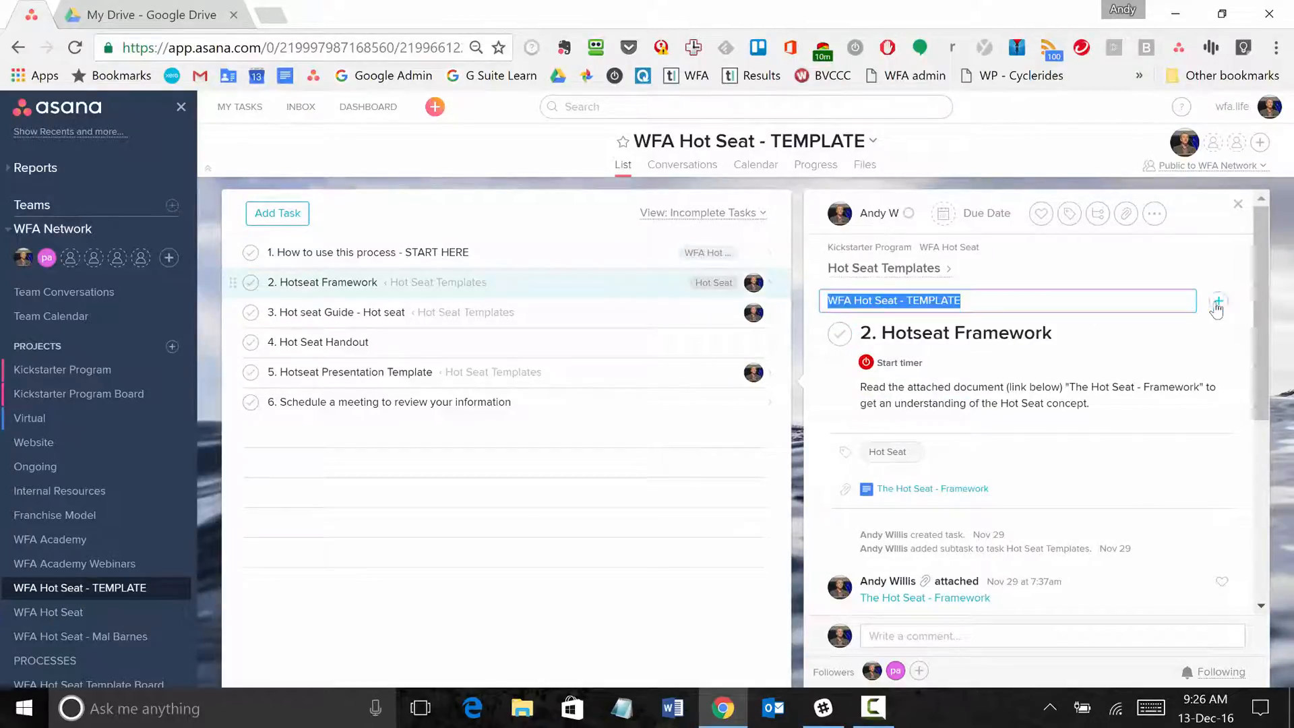
left_click(1219, 301)
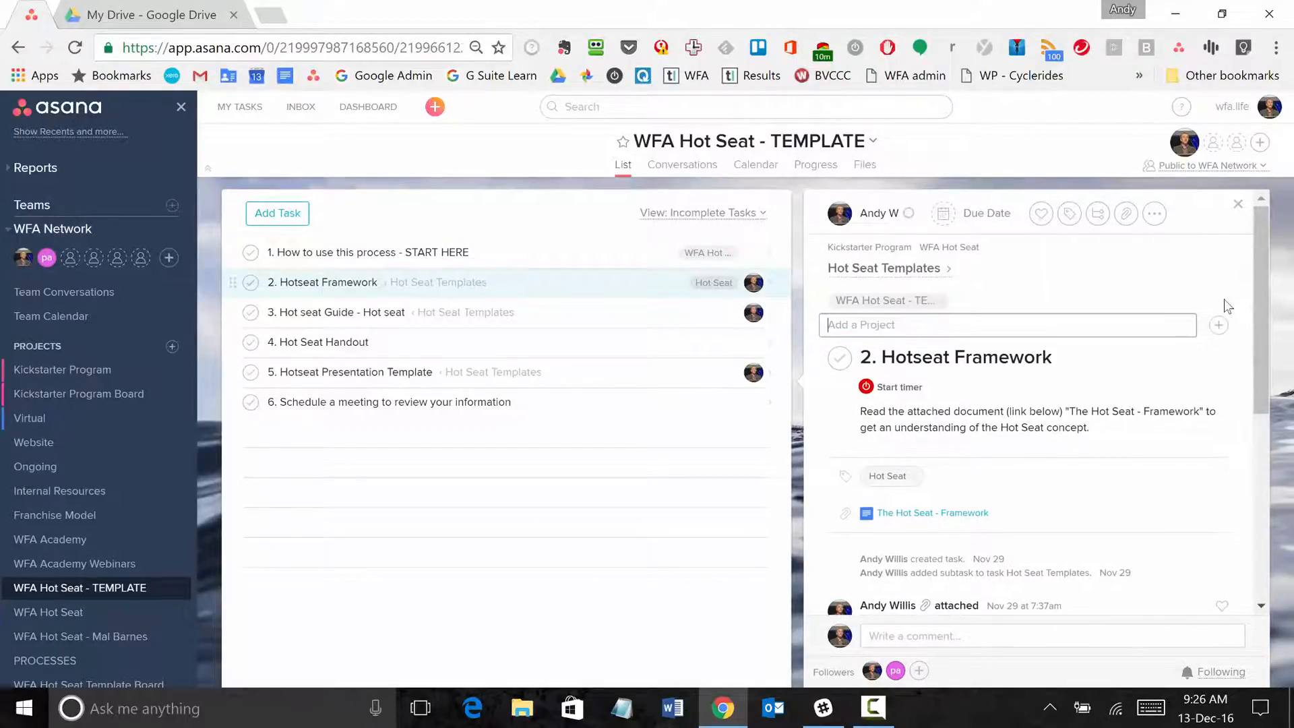
type("wfa")
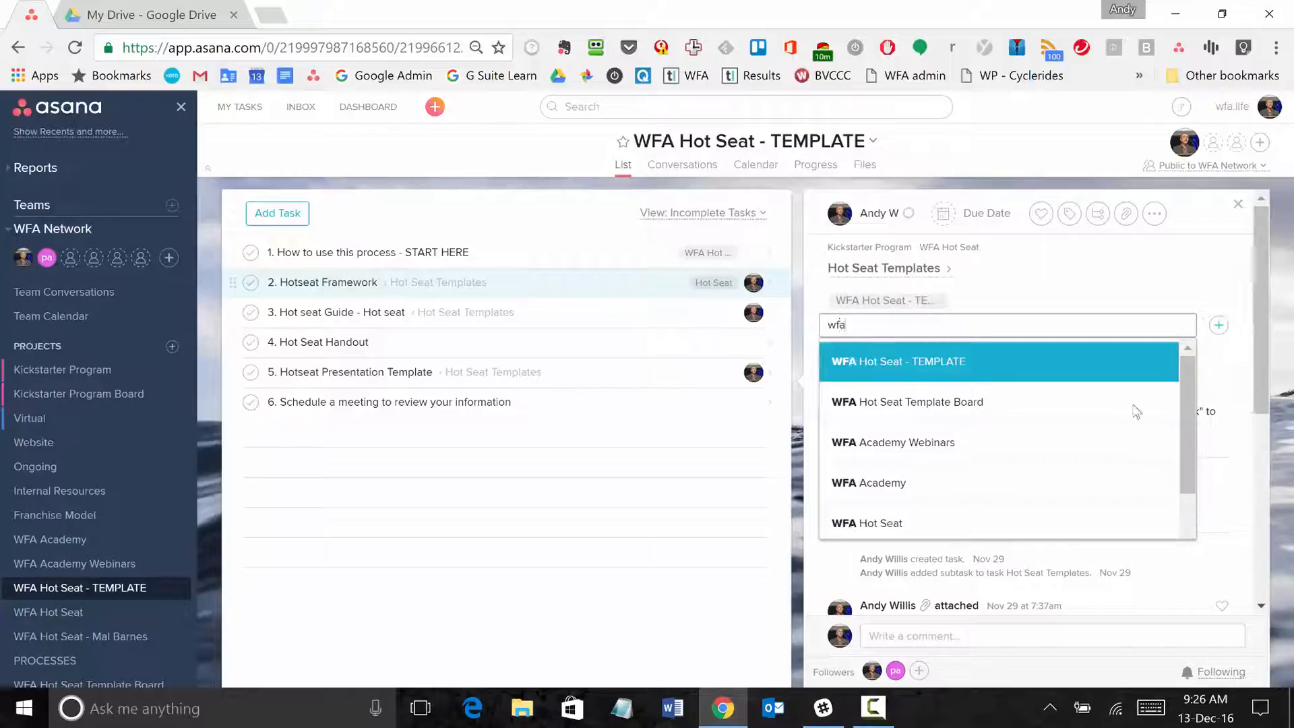
mouse_move(912, 402)
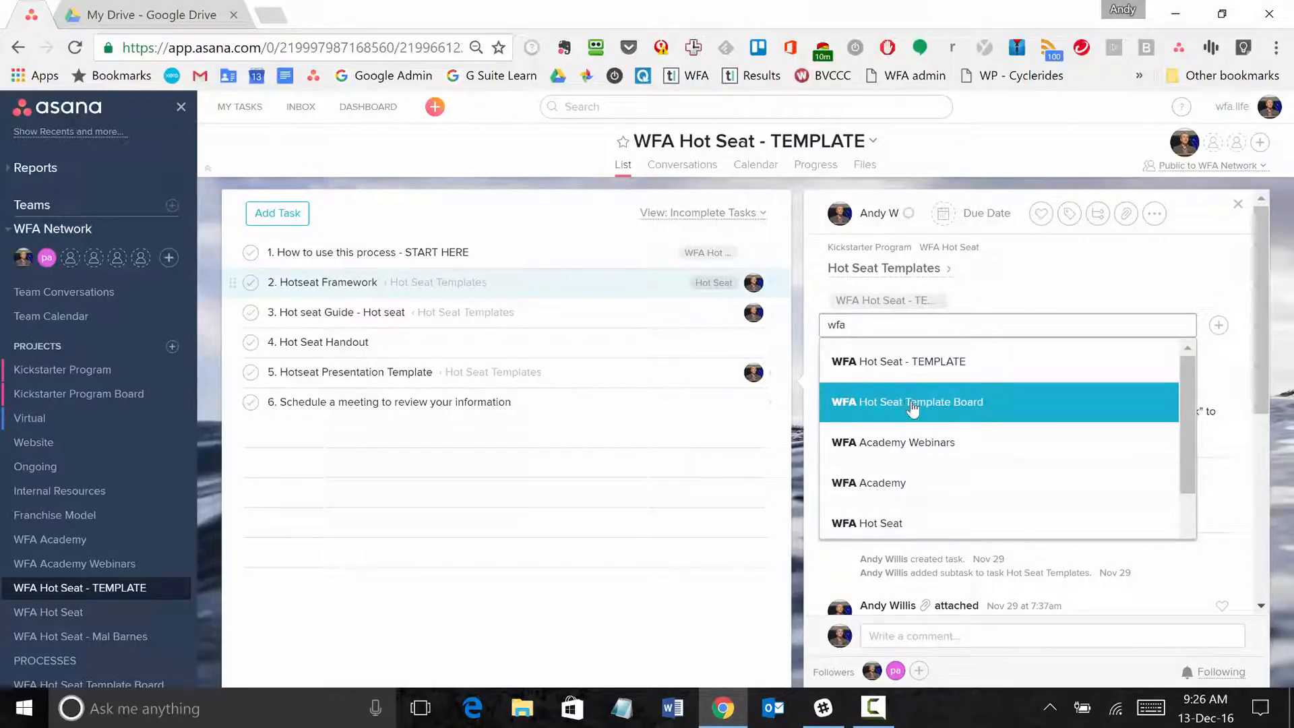
left_click(336, 312)
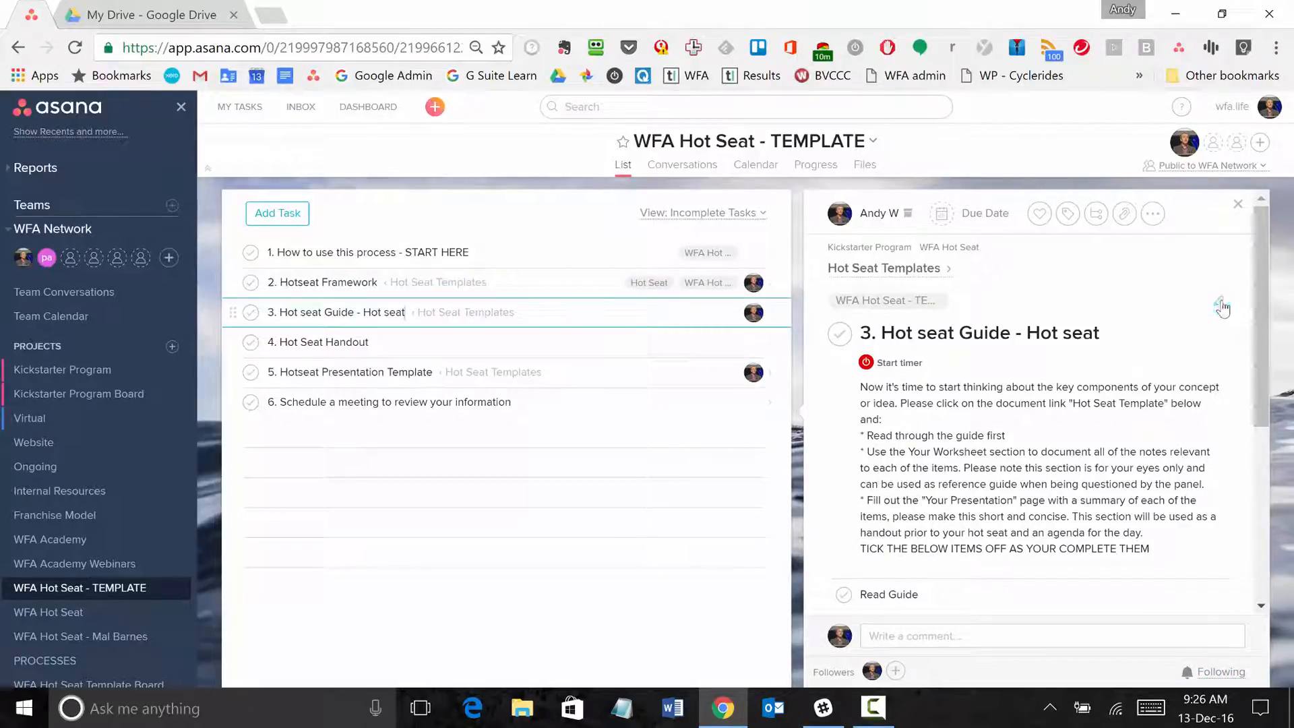
Add the Hot seat Guide task to the WFA Hot Seat Template Board and view the new cards there
left_click(1220, 309)
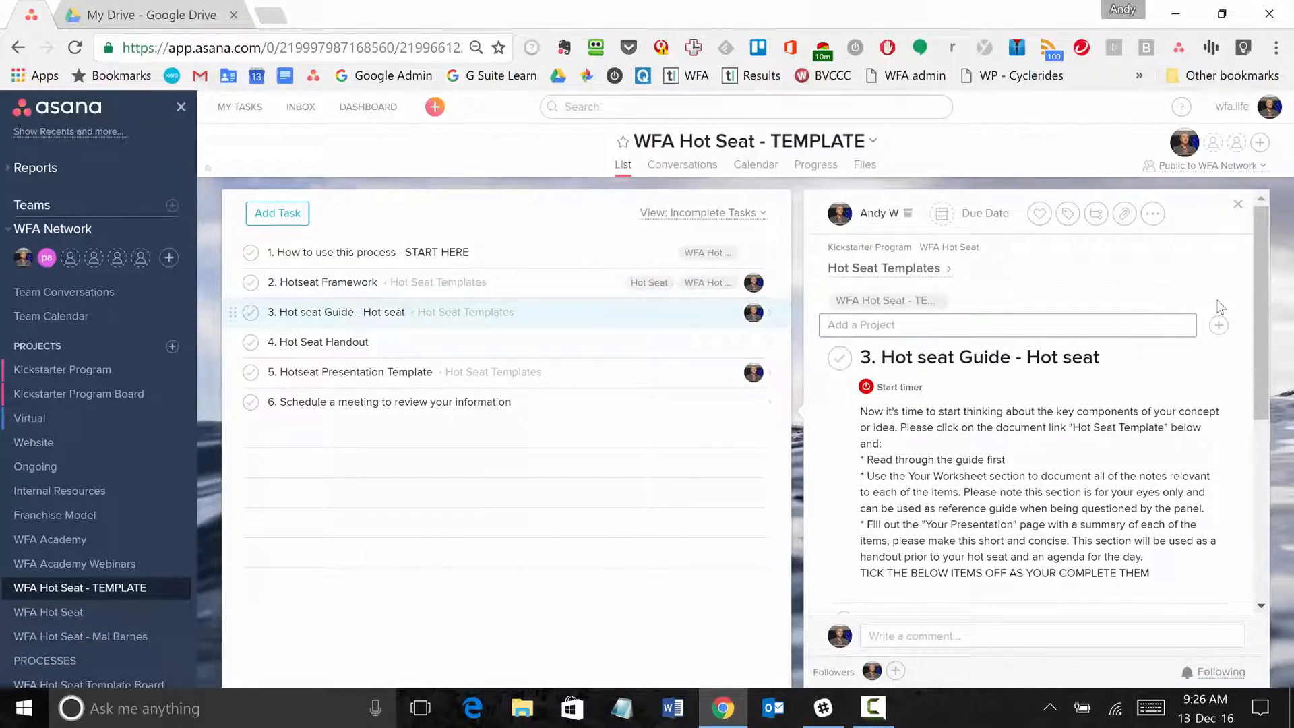
type("wfa")
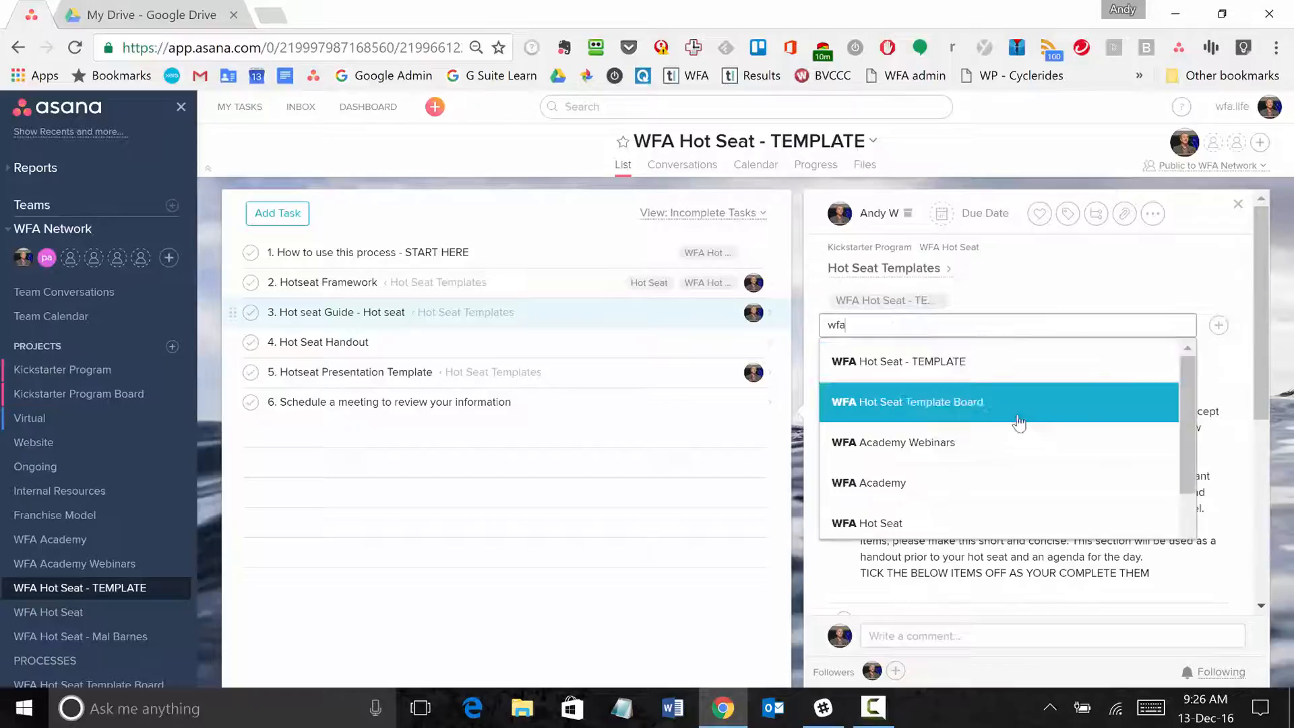
left_click(907, 401)
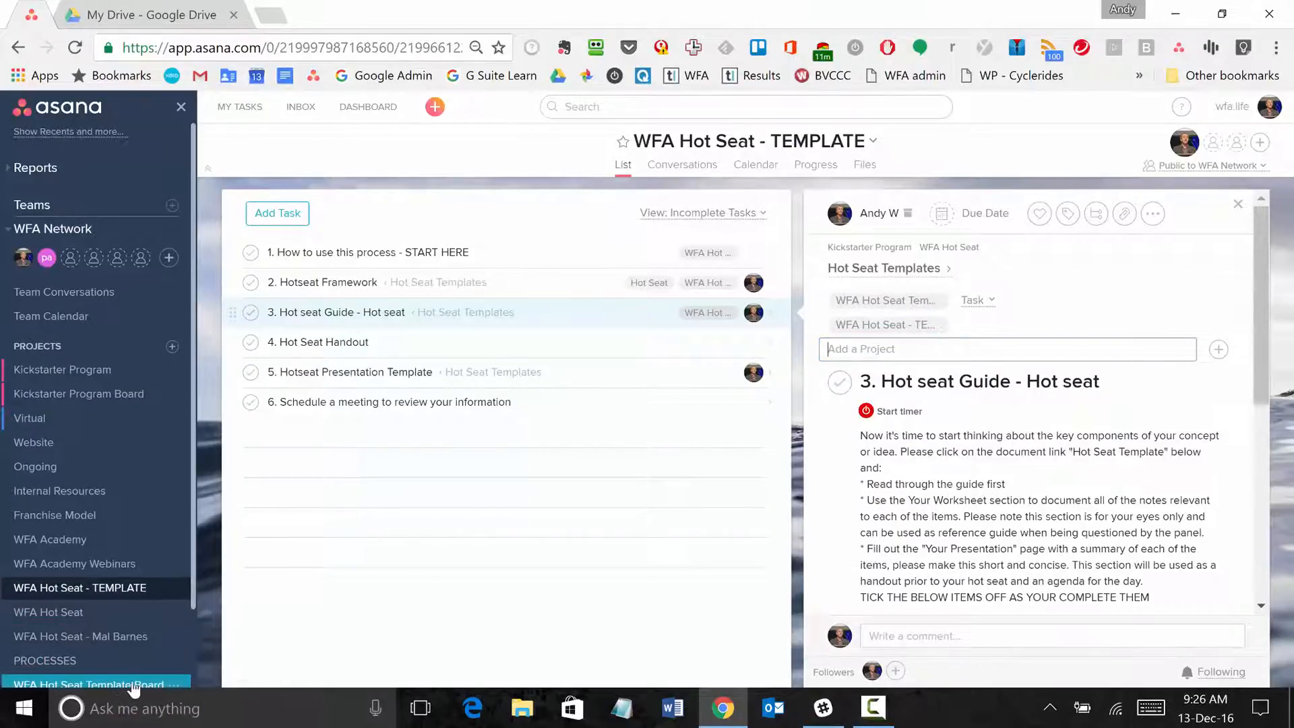
left_click(89, 685)
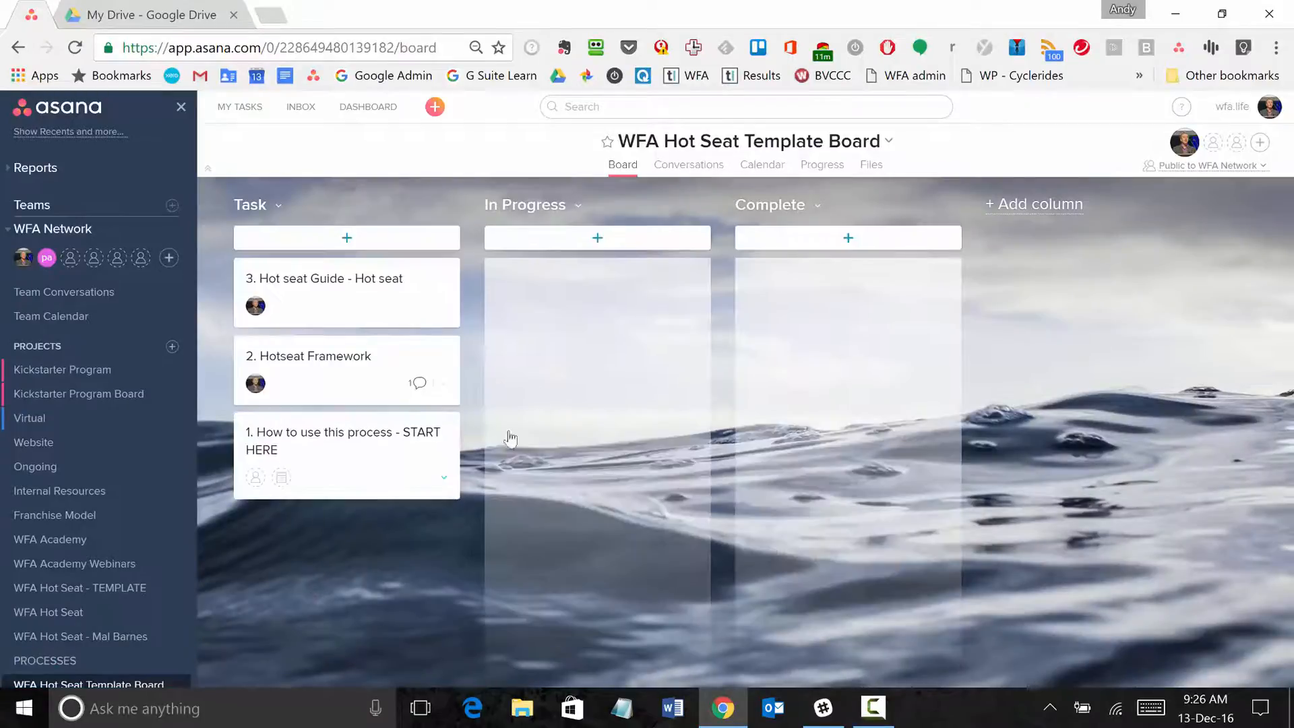
mouse_move(329, 338)
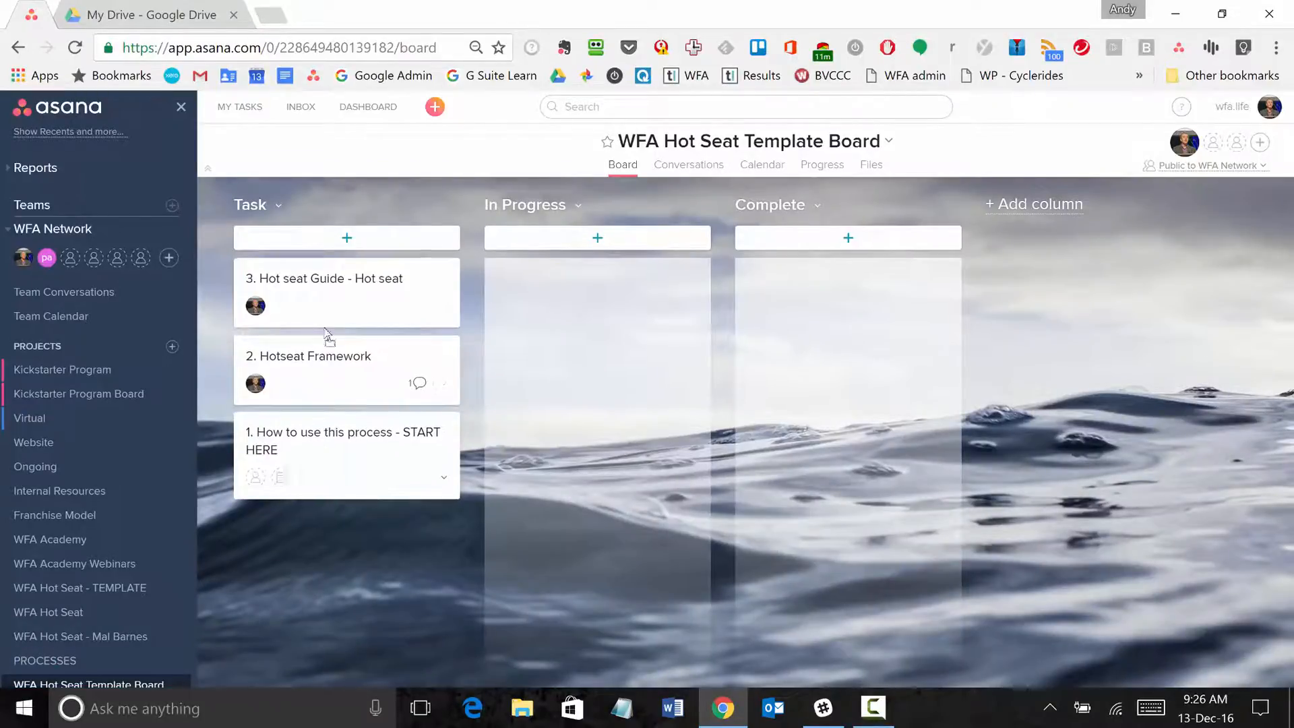
Reorder the Task column cards so START HERE, Hotseat Framework, Hot seat Guide read 1, 2, 3
left_click_drag(347, 441, 346, 277)
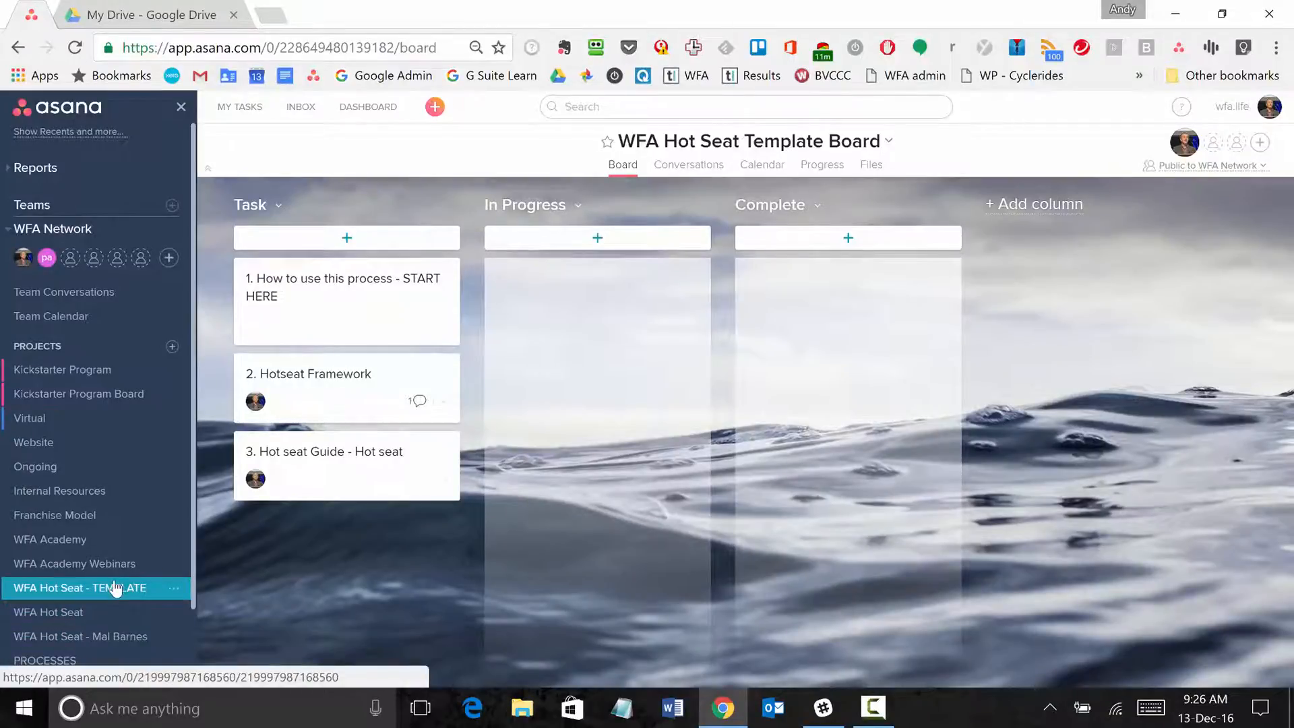
Return to the WFA Hot Seat - TEMPLATE list and view the START HERE task's details
left_click(80, 588)
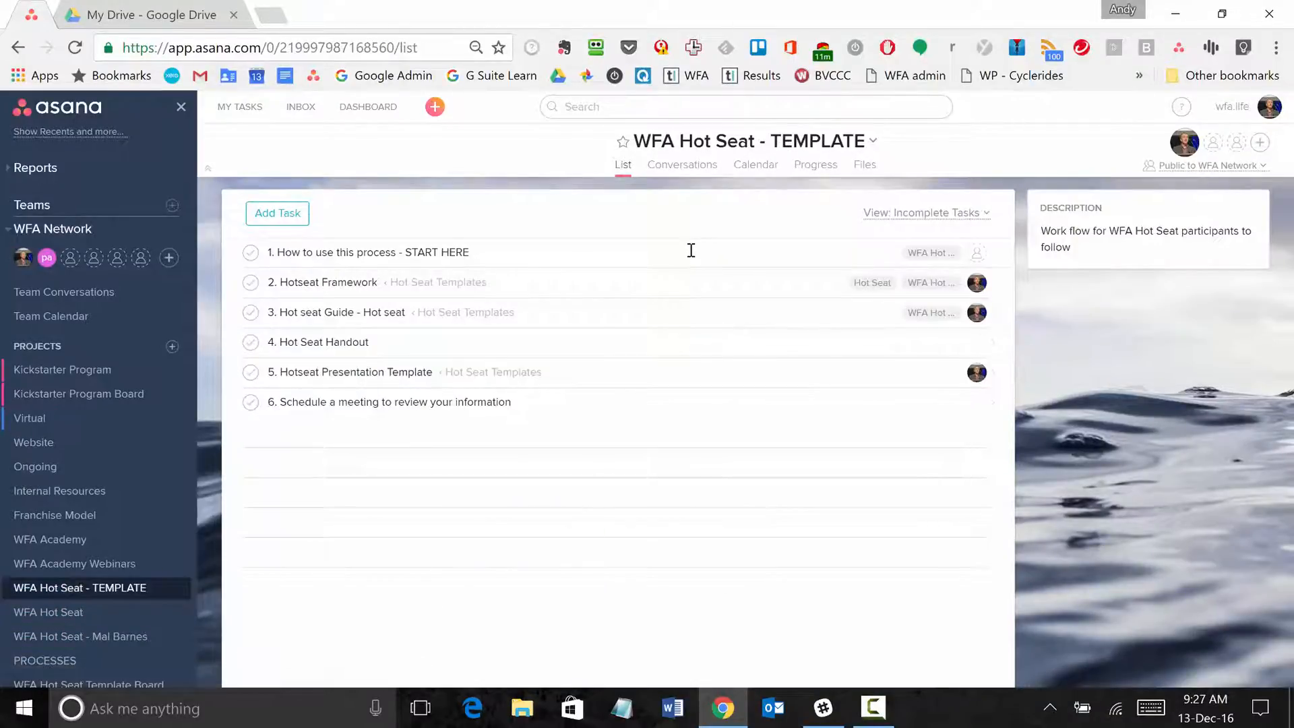
left_click(370, 252)
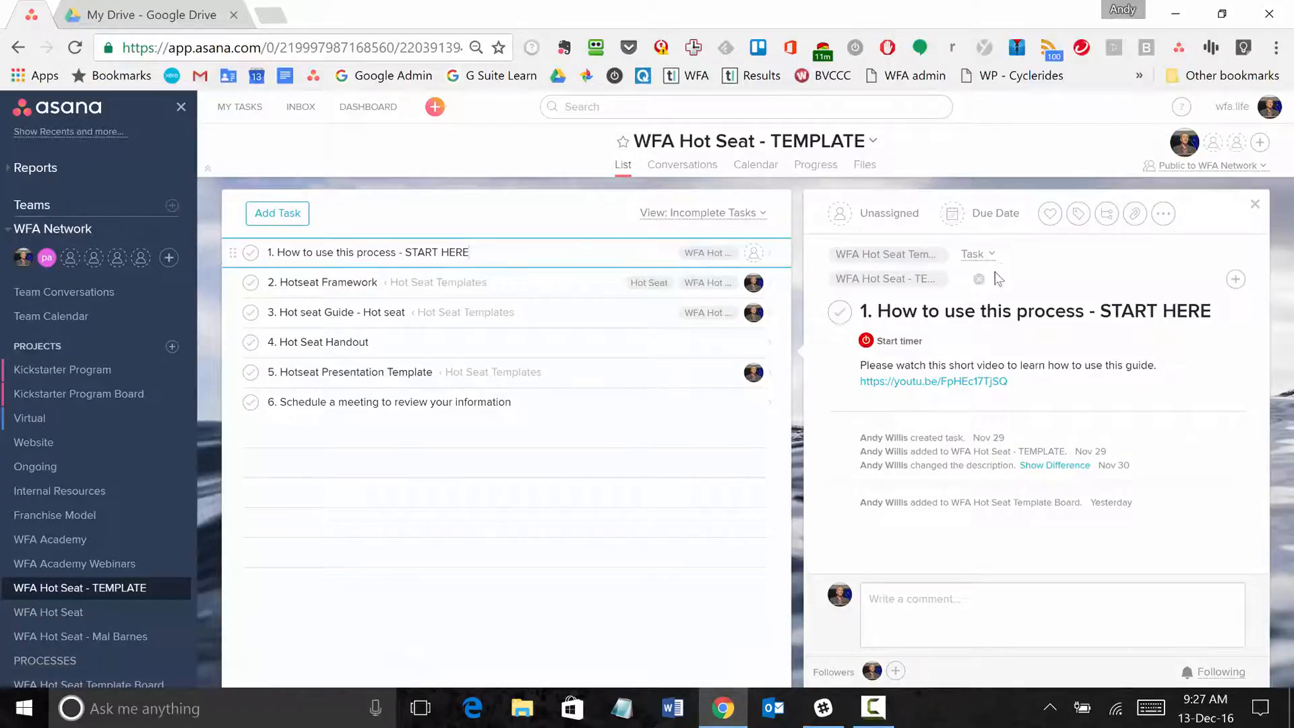
mouse_move(888, 280)
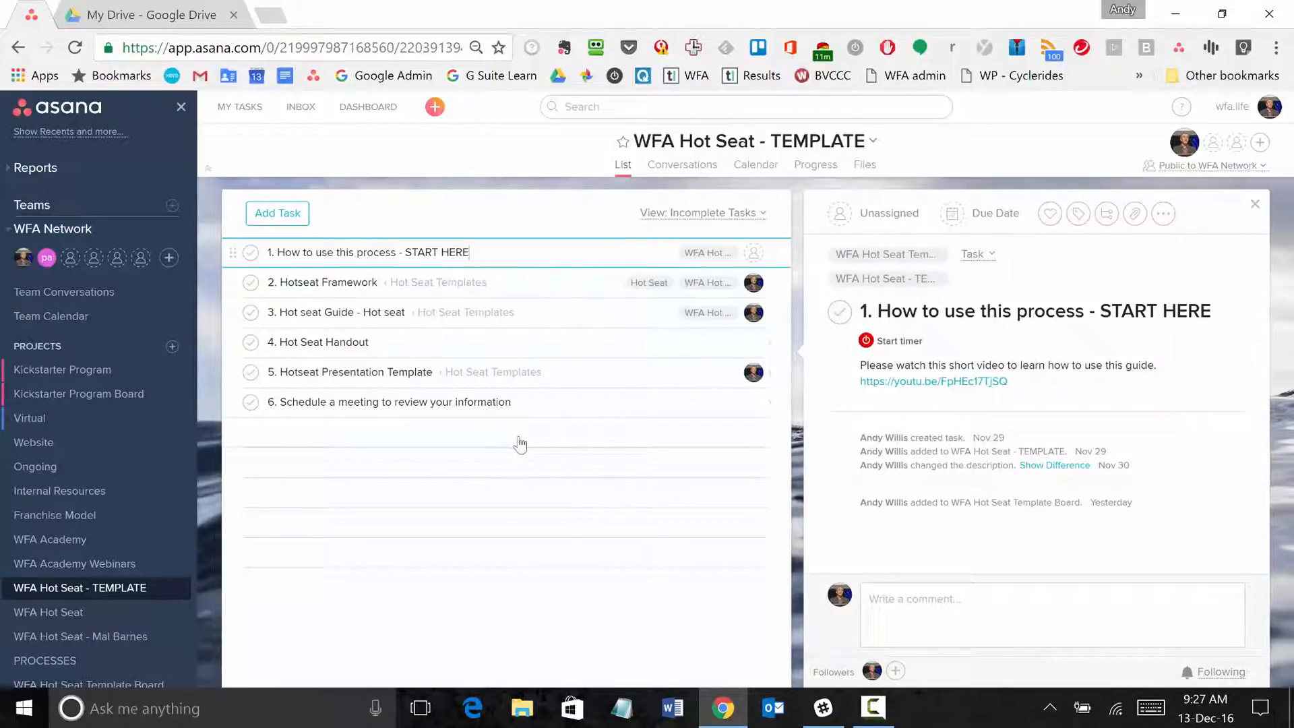
mouse_move(552, 453)
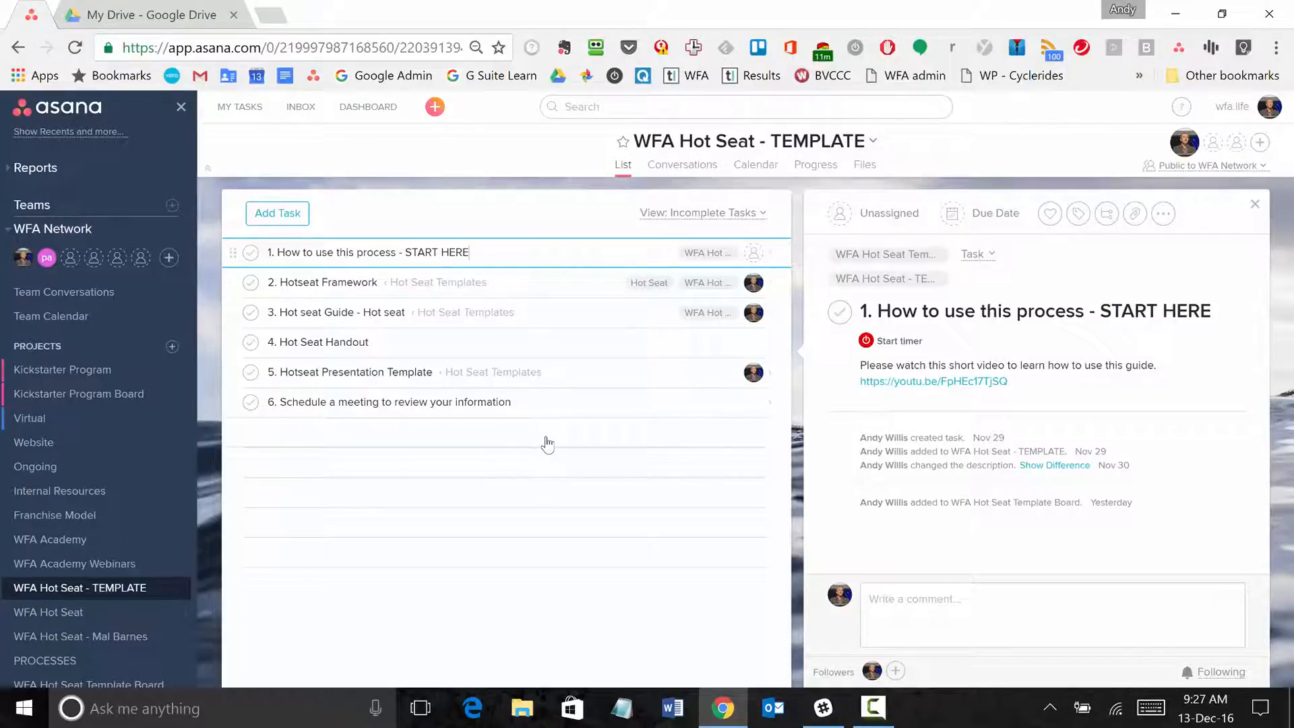
mouse_move(484, 441)
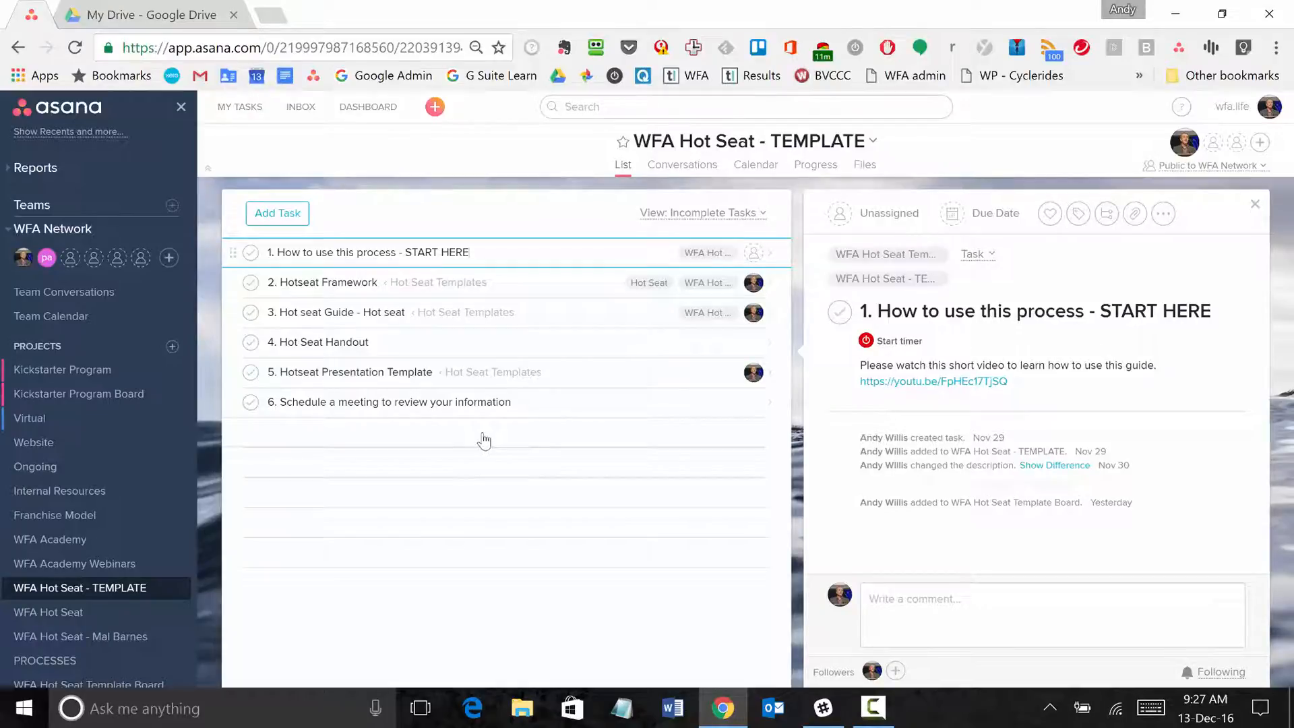